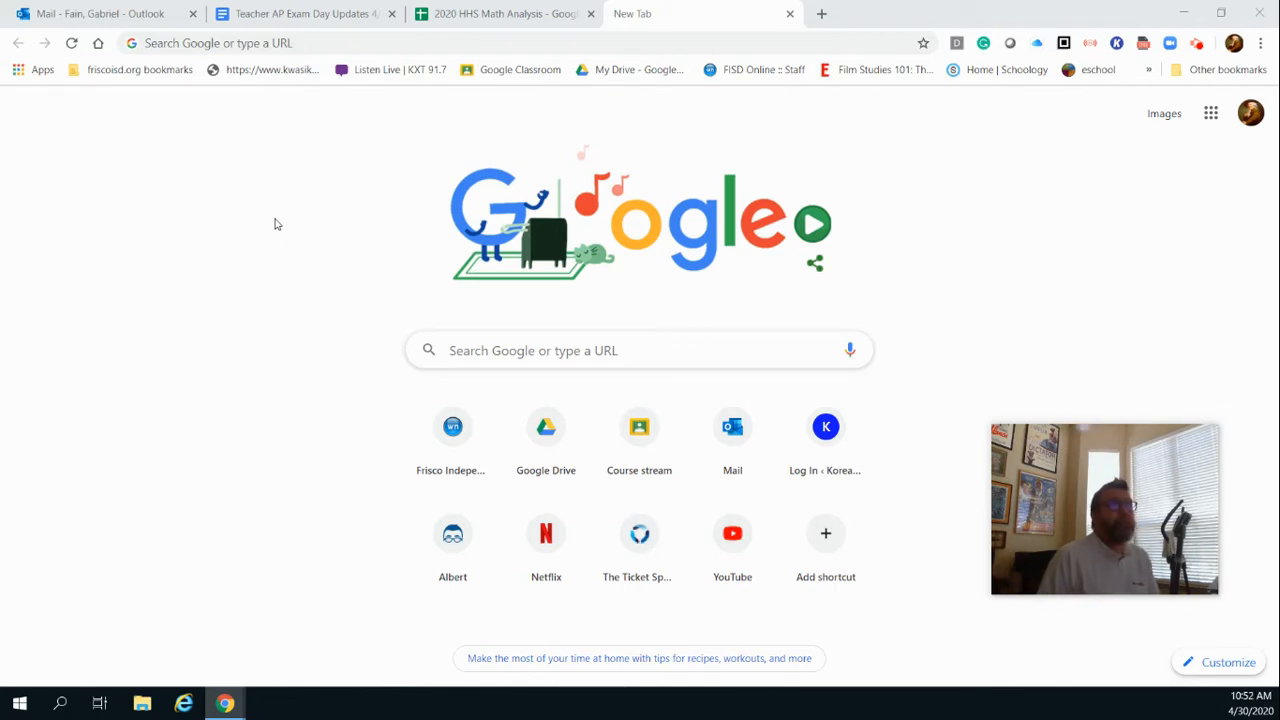
mouse_move(176, 552)
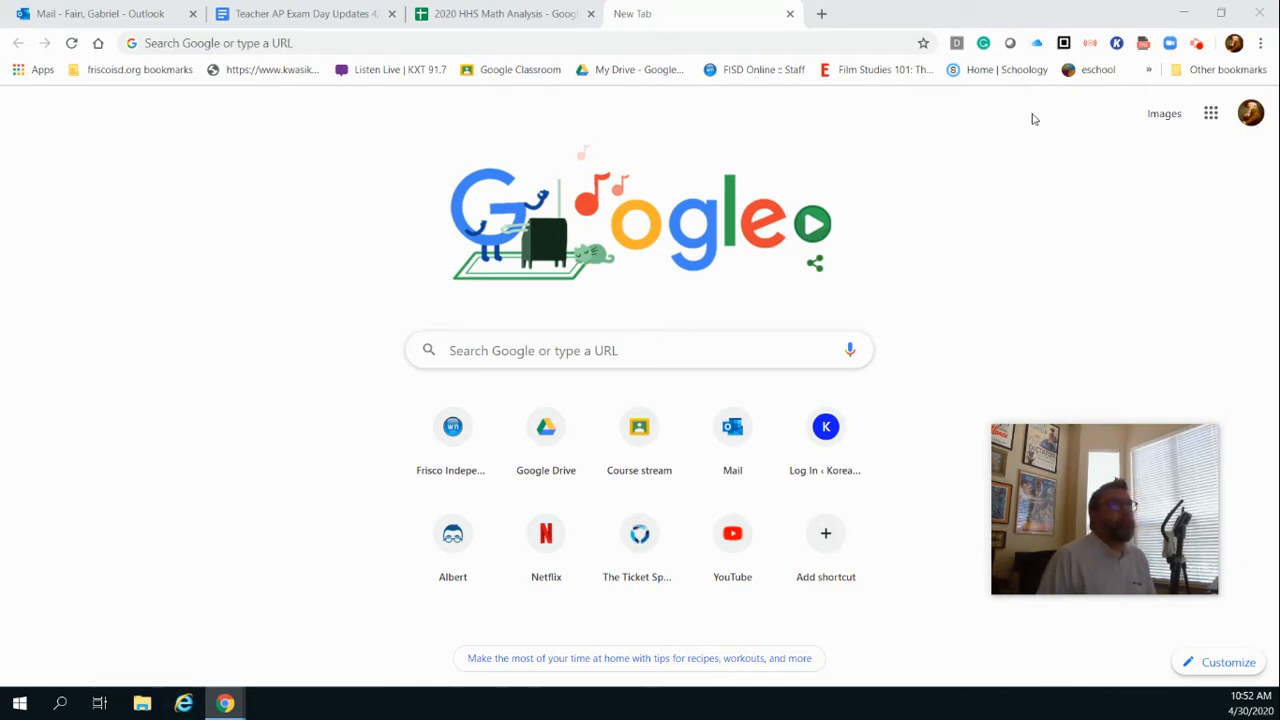
mouse_move(984, 44)
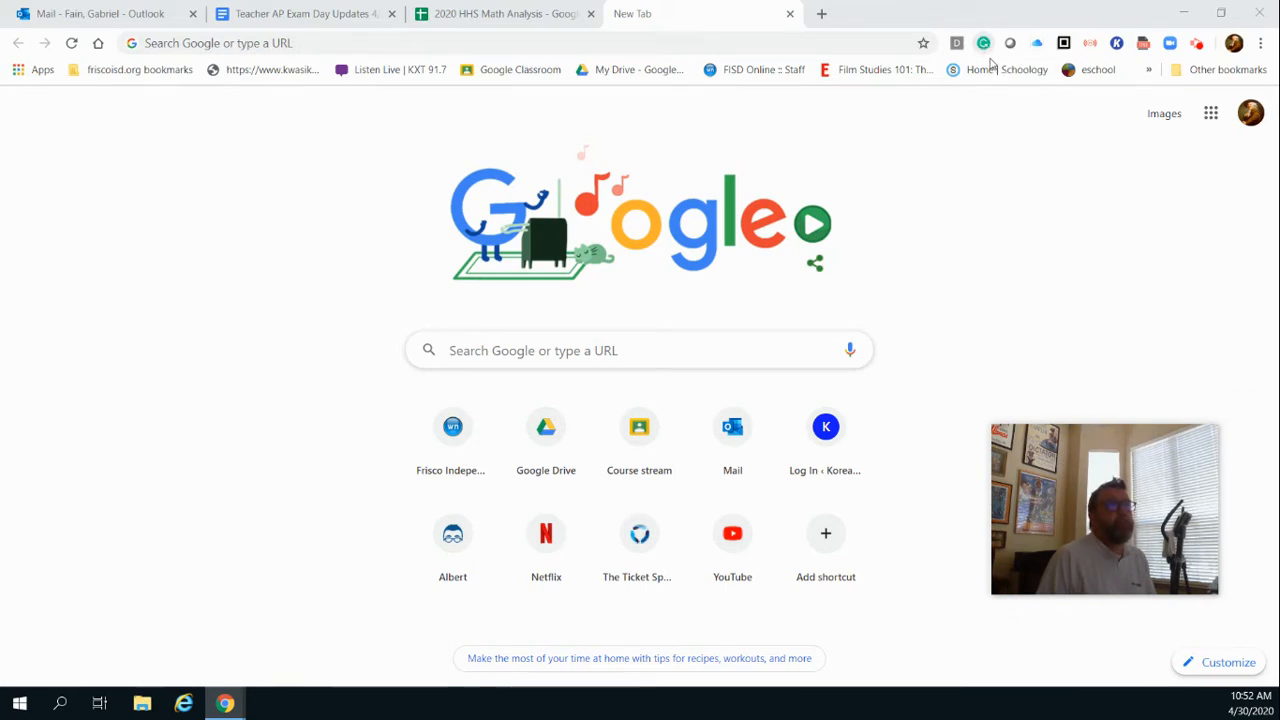
mouse_move(984, 44)
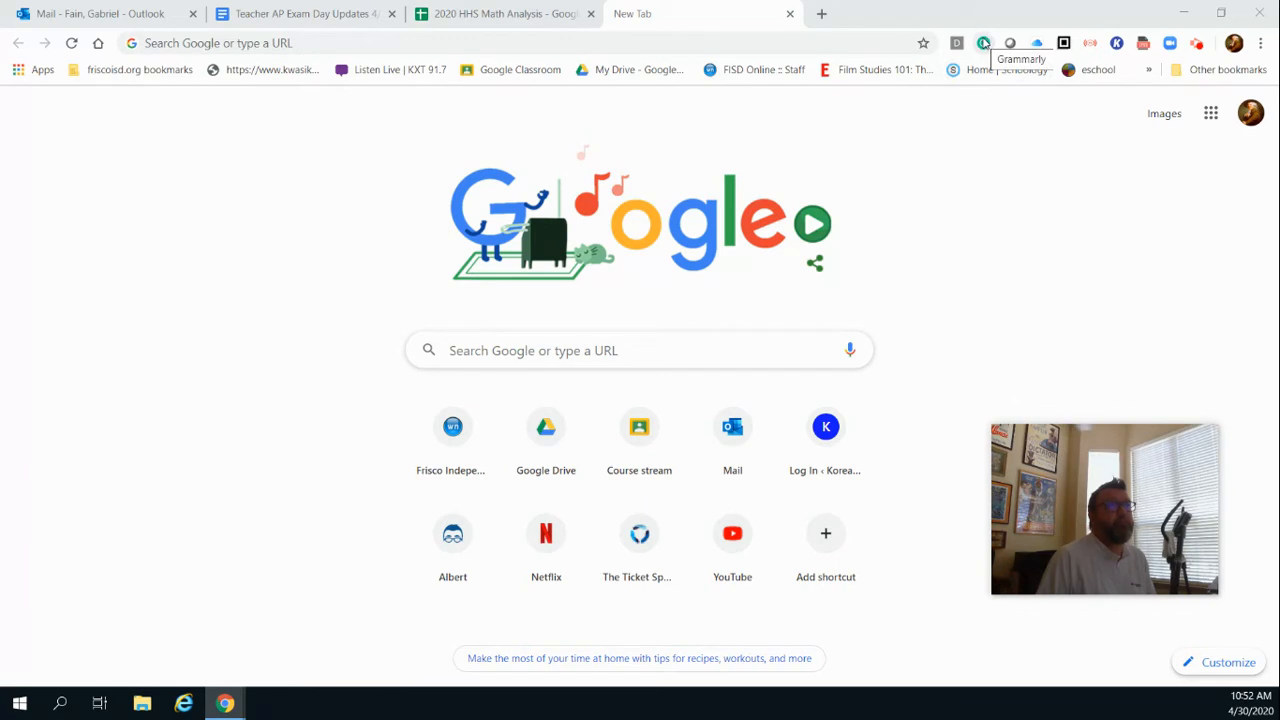
mouse_move(1198, 126)
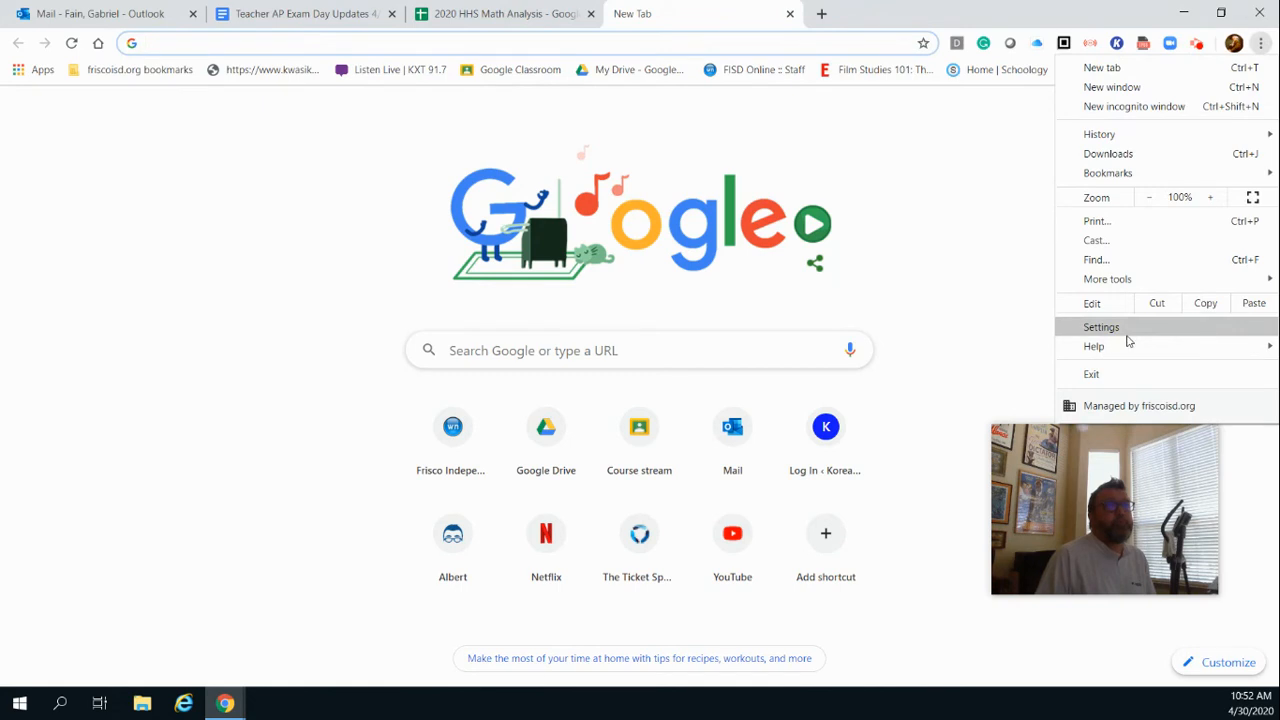
Step: Reach Chrome's Settings page from the three-dot menu
left_click(1100, 328)
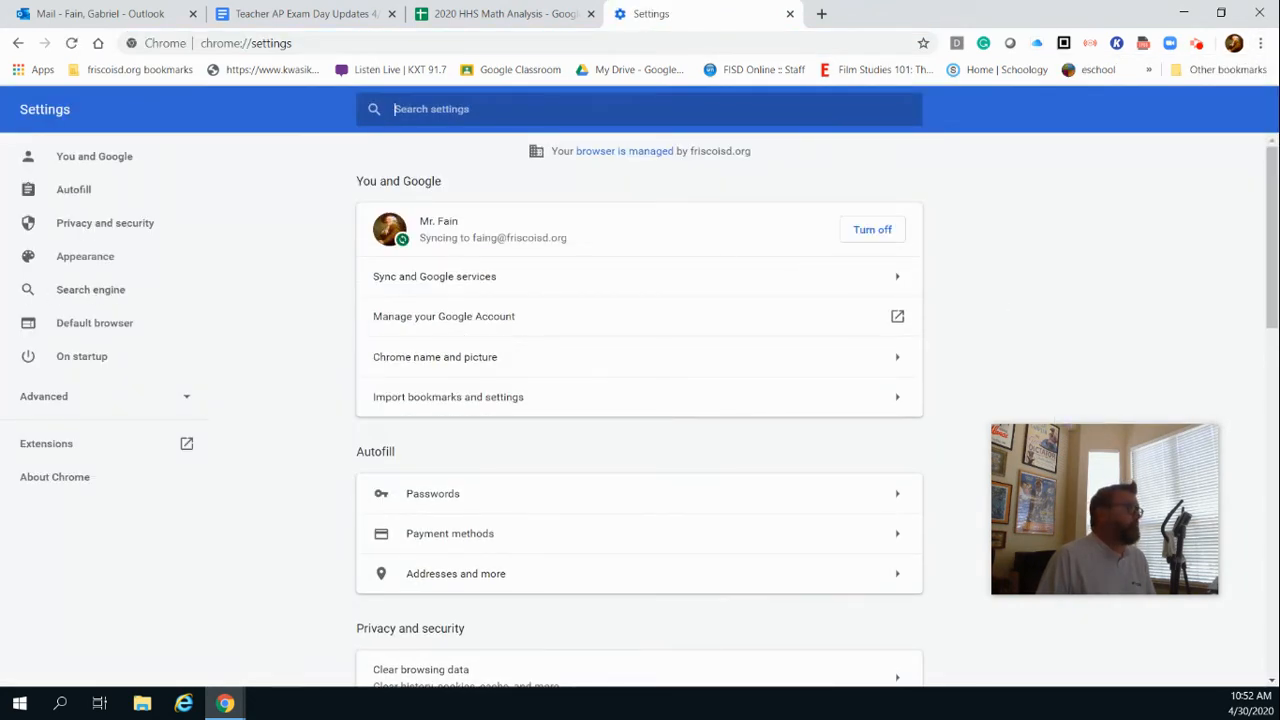
mouse_move(46, 444)
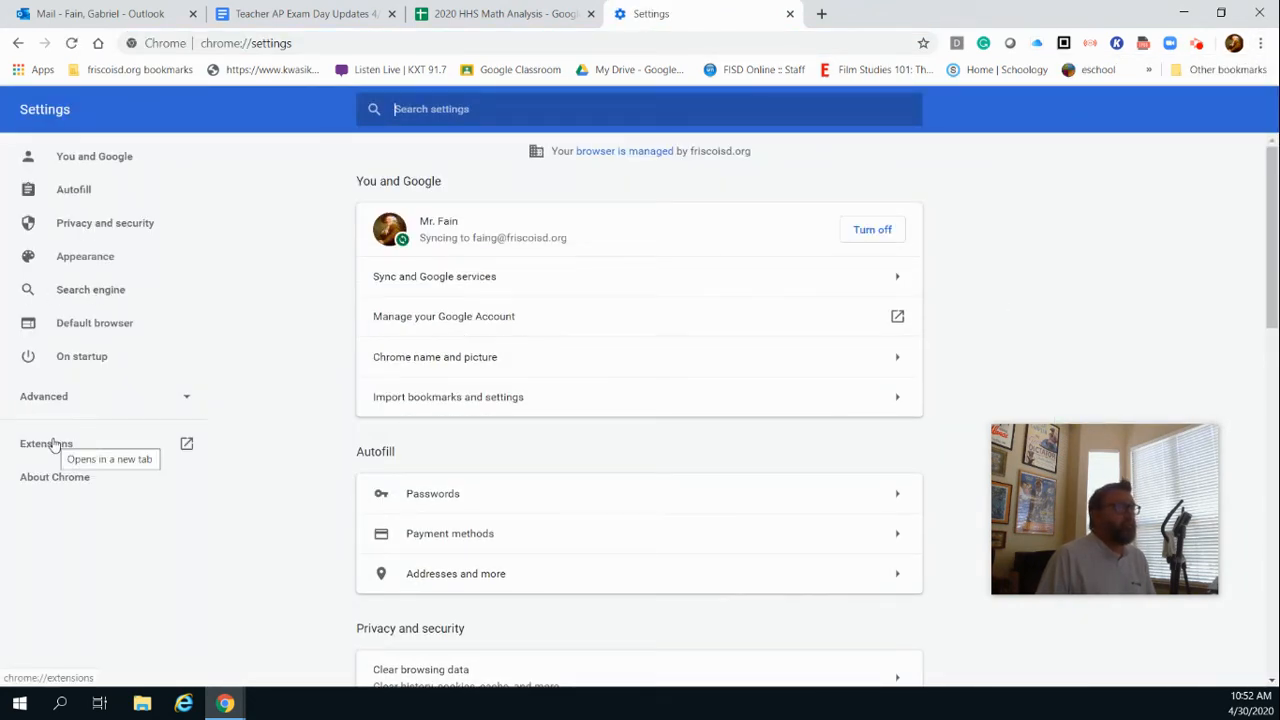
Step: Remove Grammarly for Chrome from the Extensions list and confirm the removal
left_click(46, 444)
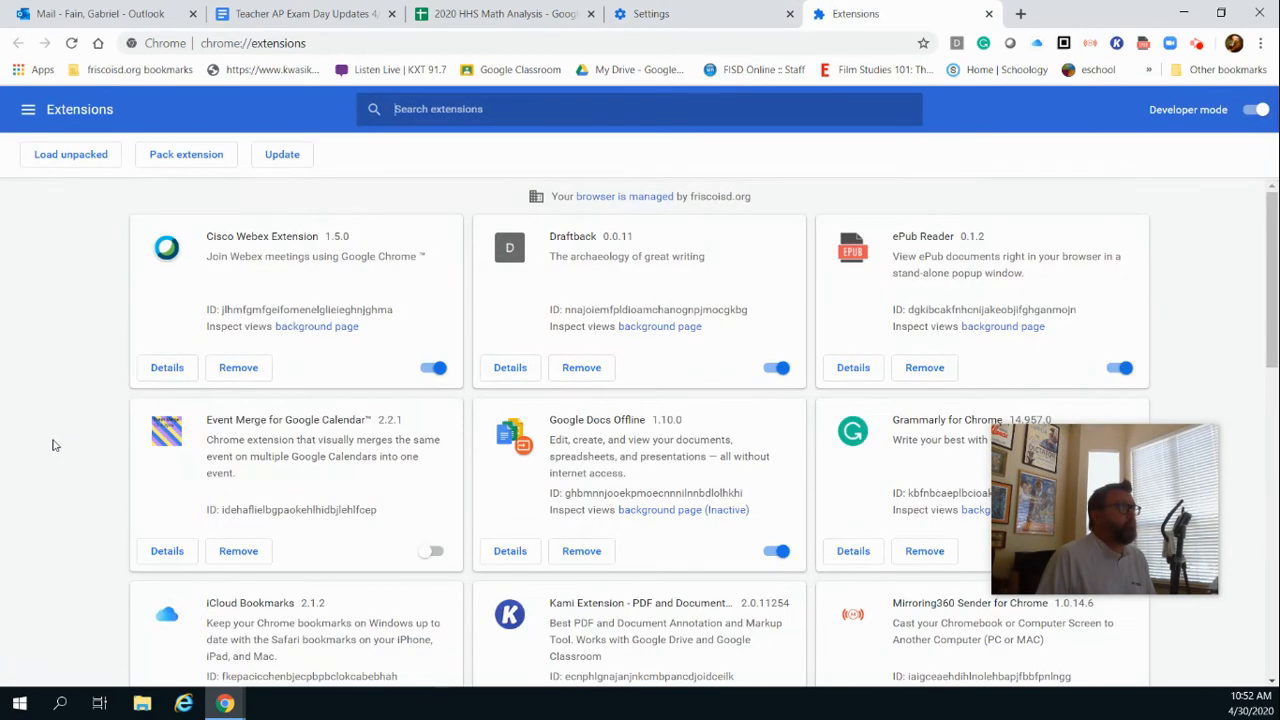
scroll("down", 3)
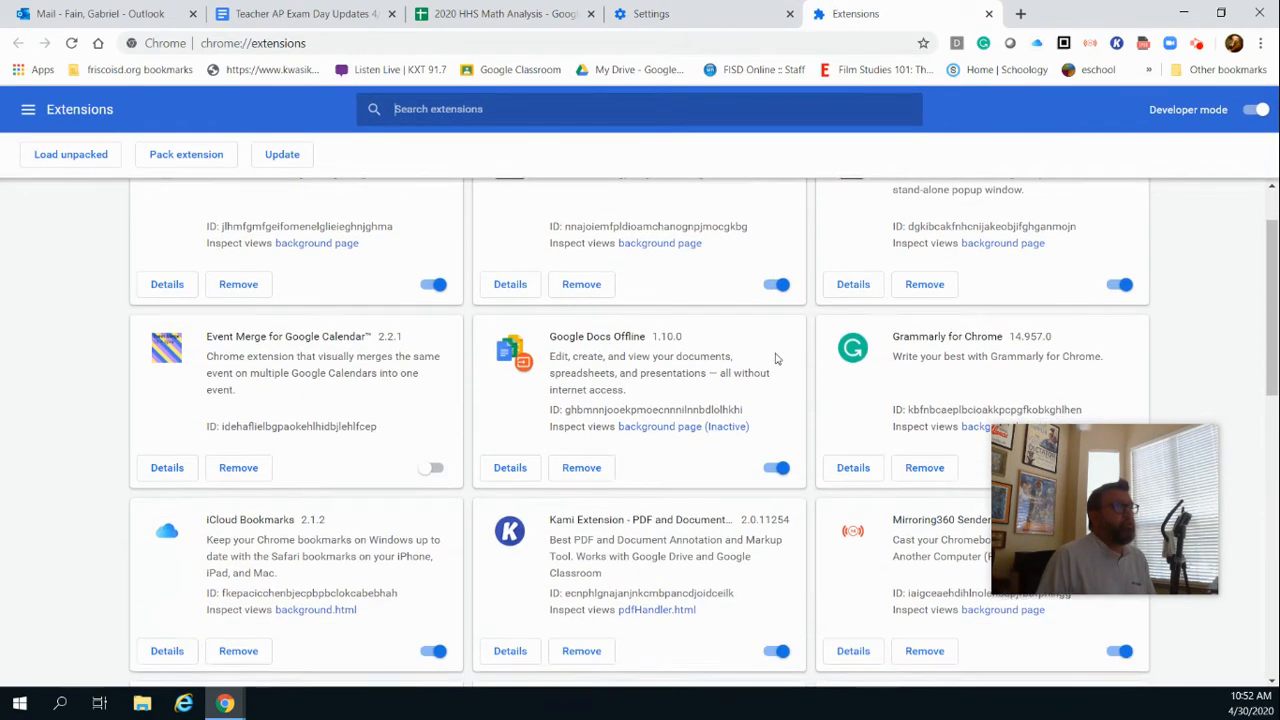
scroll("down", 3)
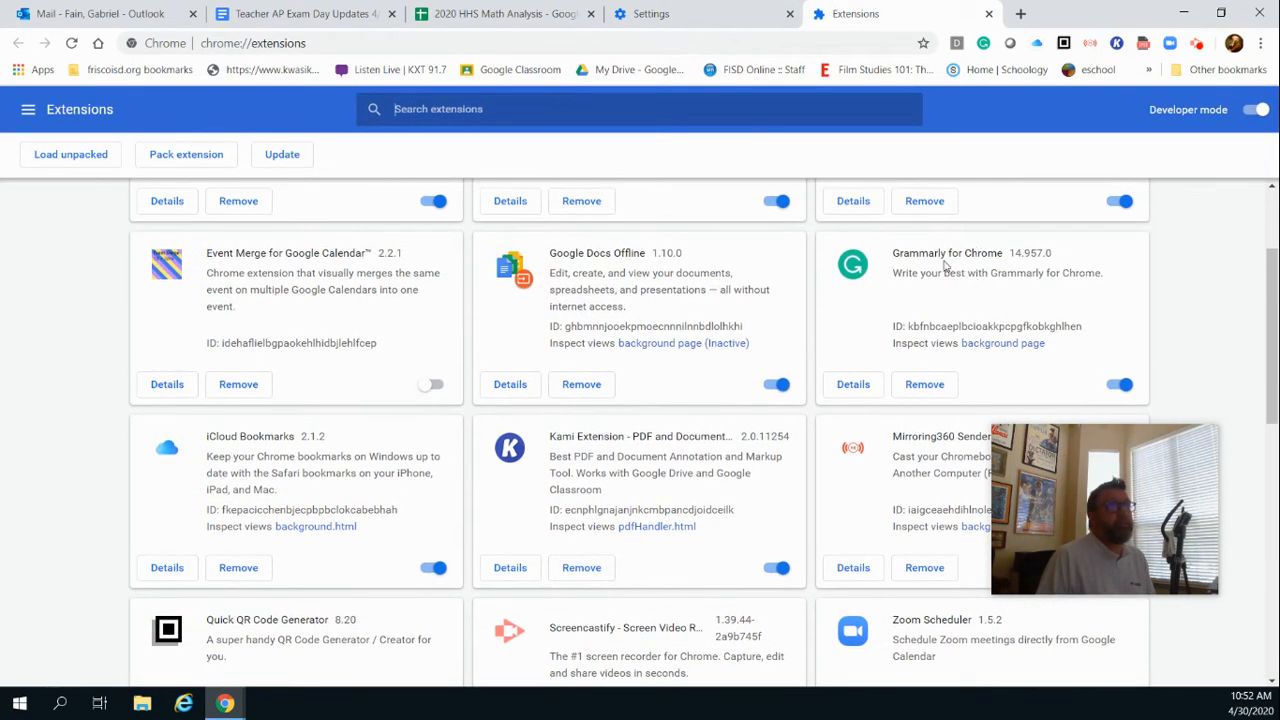
left_click(924, 384)
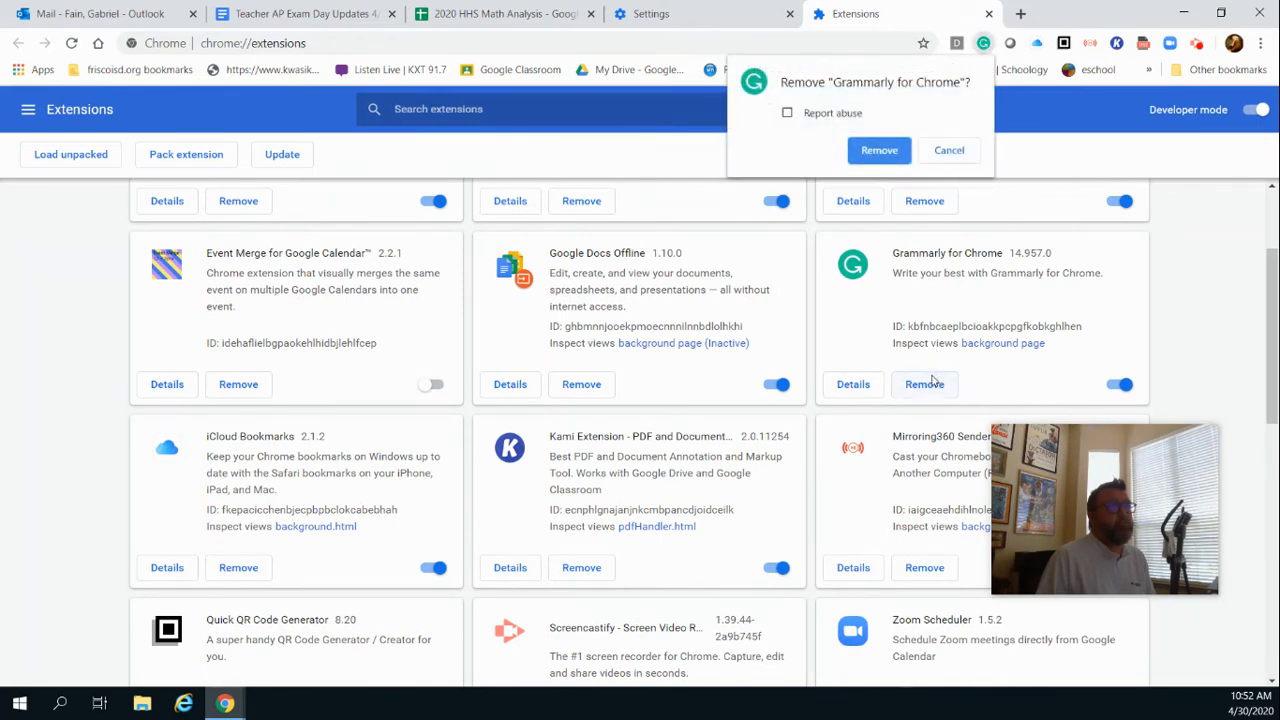
left_click(880, 150)
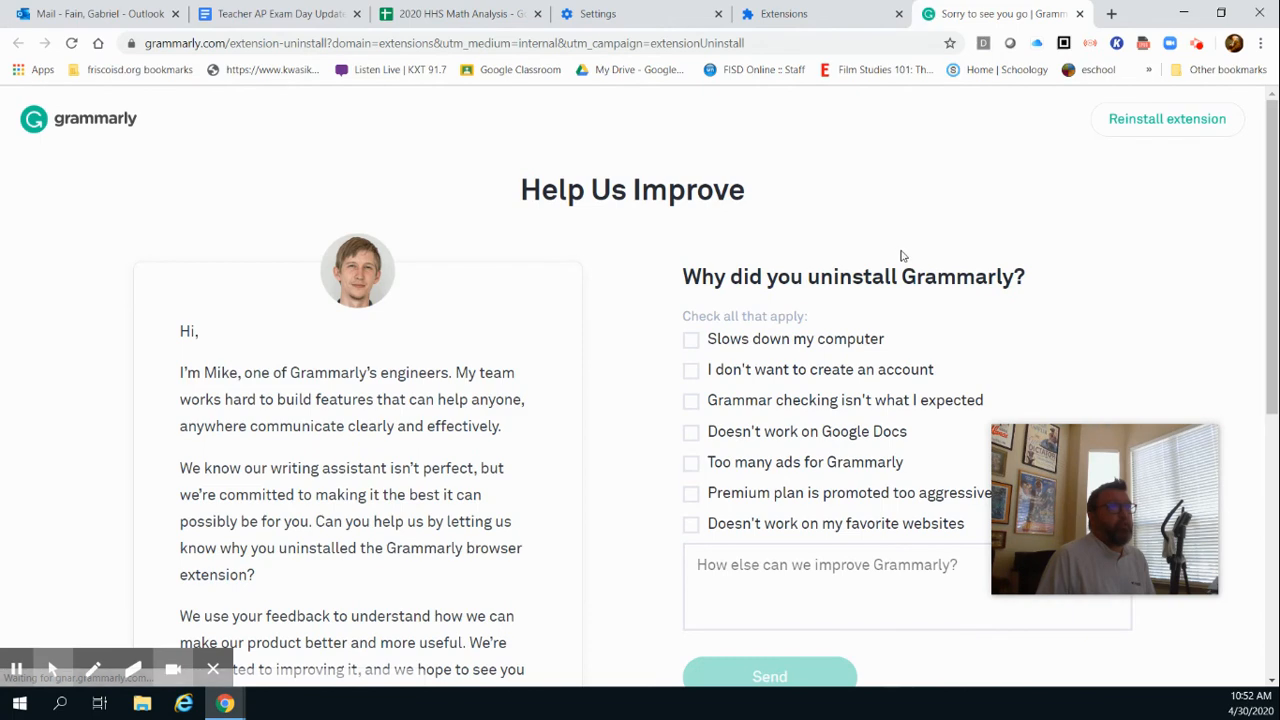
scroll("down", 3)
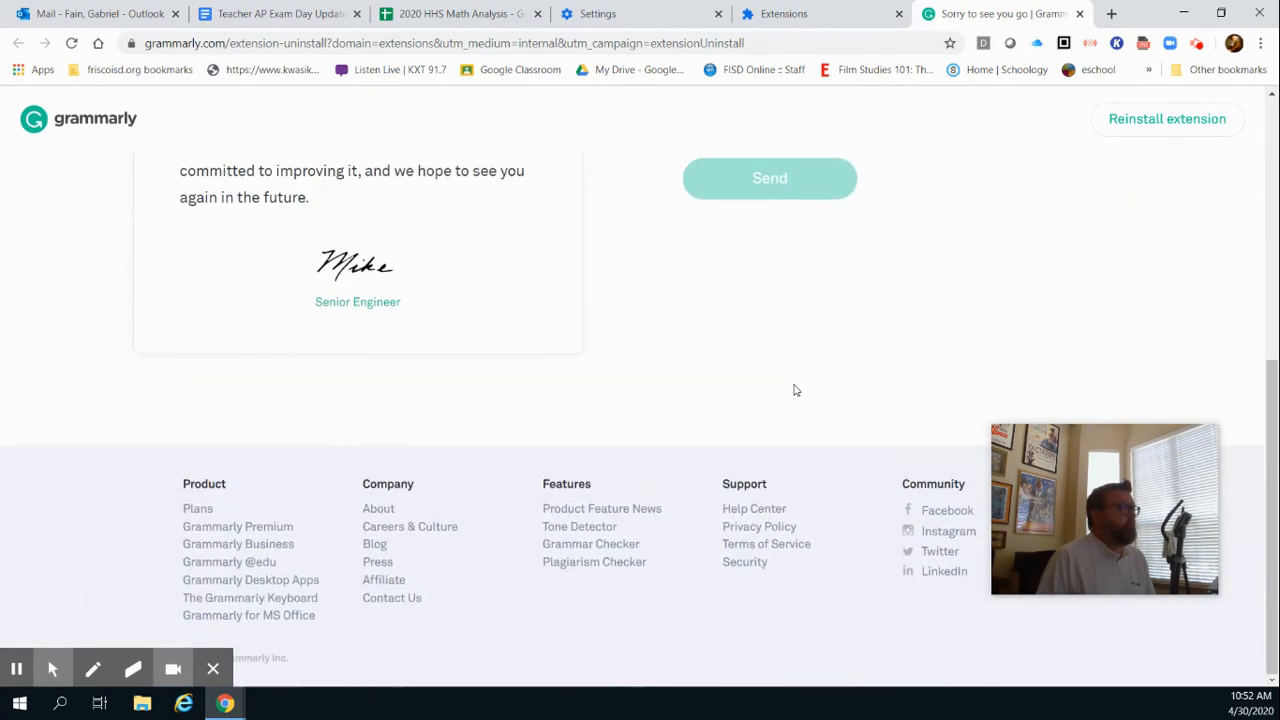
scroll("up", 3)
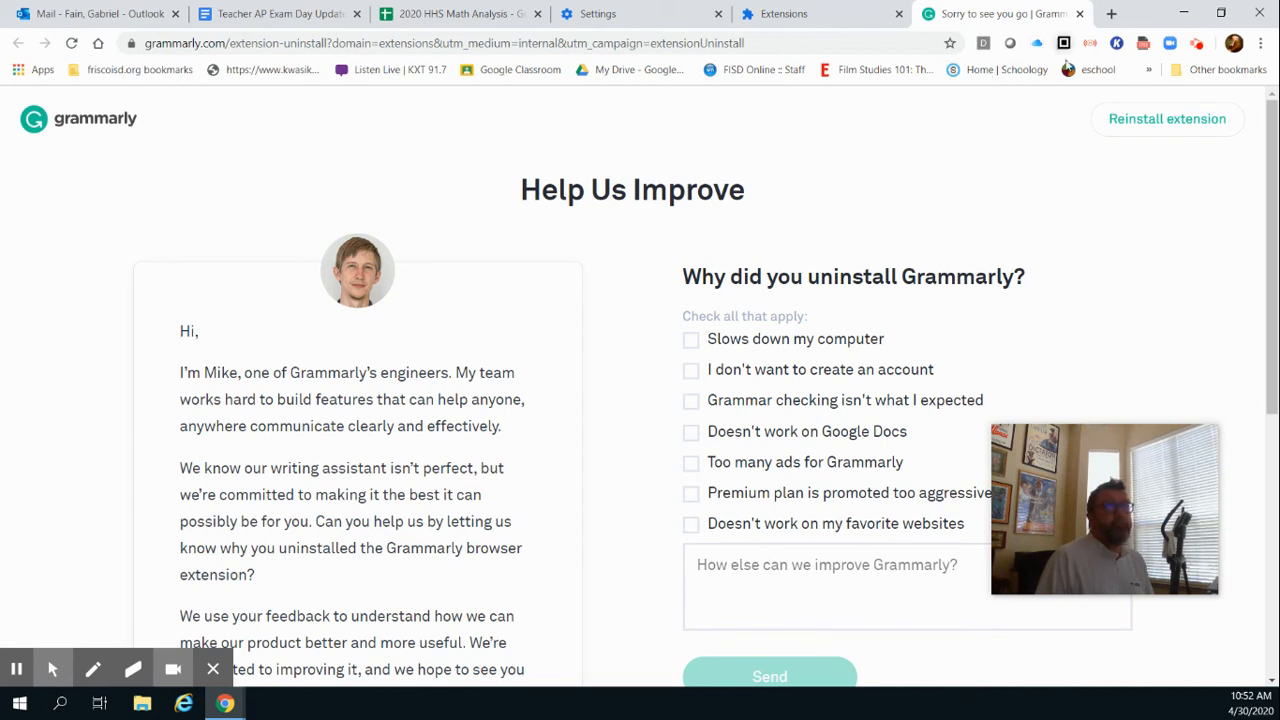
mouse_move(1198, 44)
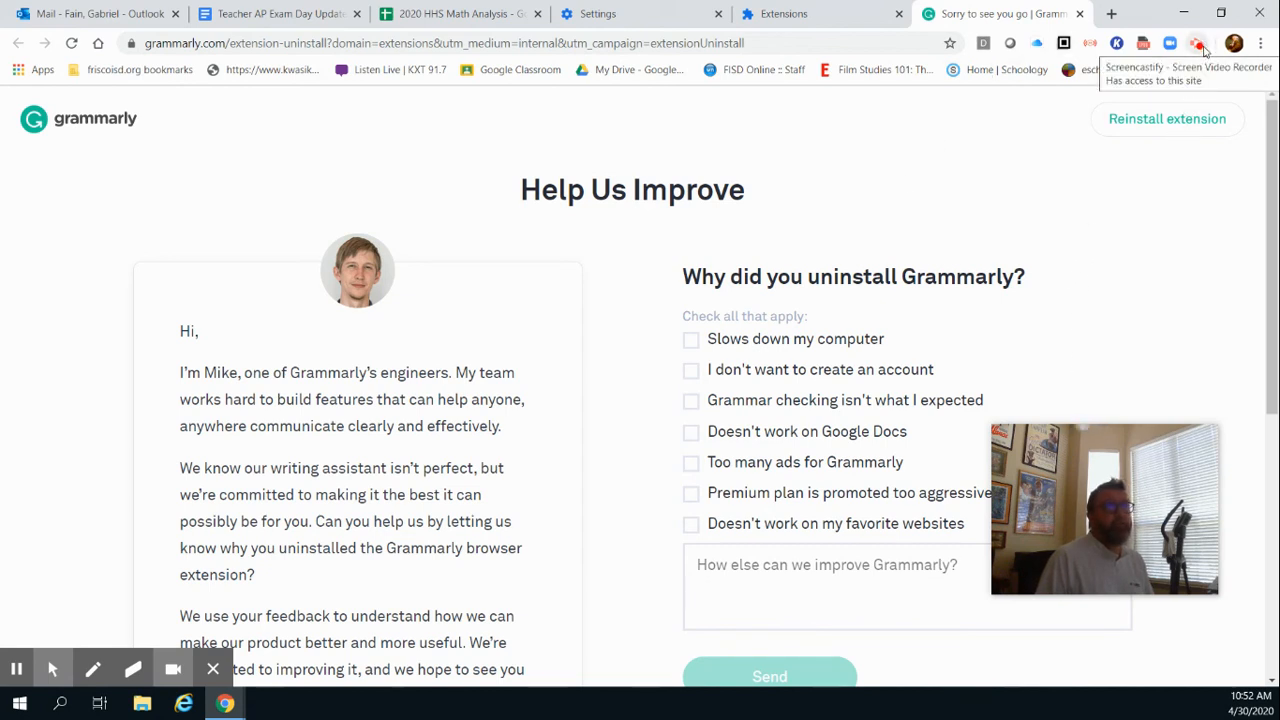